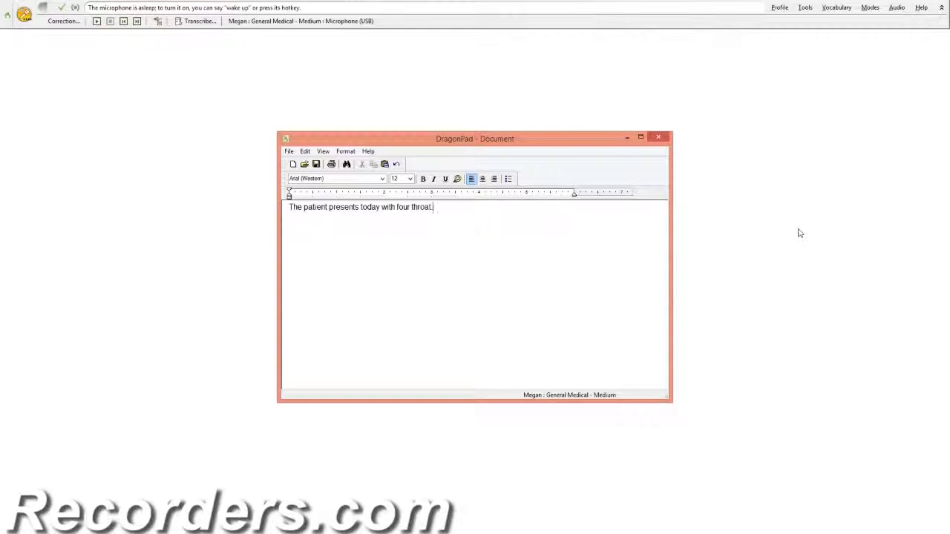
# Turn the DragonBar microphone fully off instead of sleeping
pyautogui.click(24, 13)
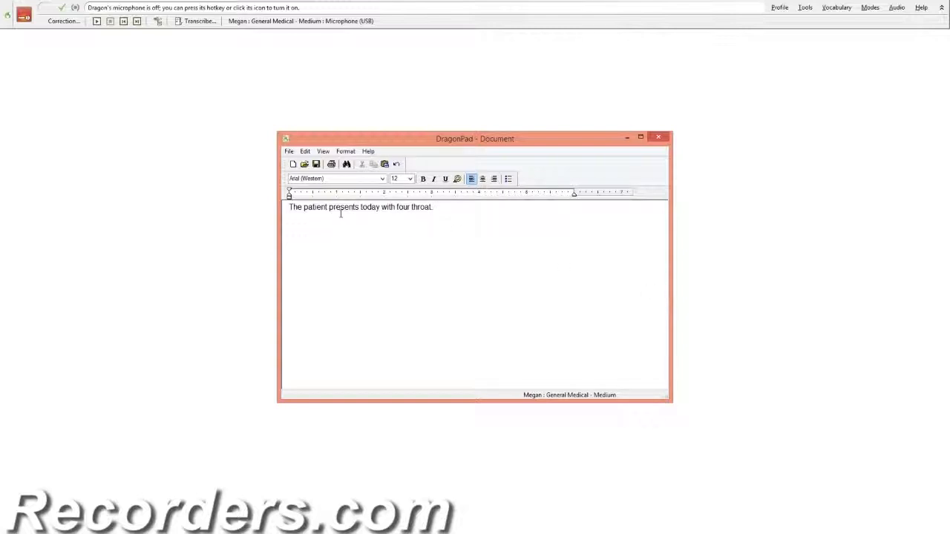
# Select the misrecognized phrase 'presents today with four throat' in the dictated sentence
pyautogui.moveTo(329, 207); pyautogui.dragTo(432, 207)
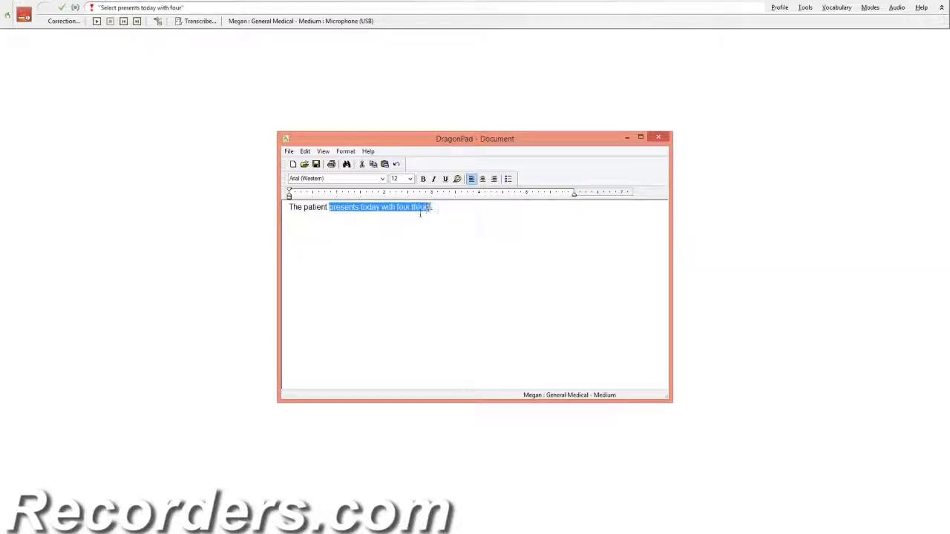
pyautogui.click(62, 20)
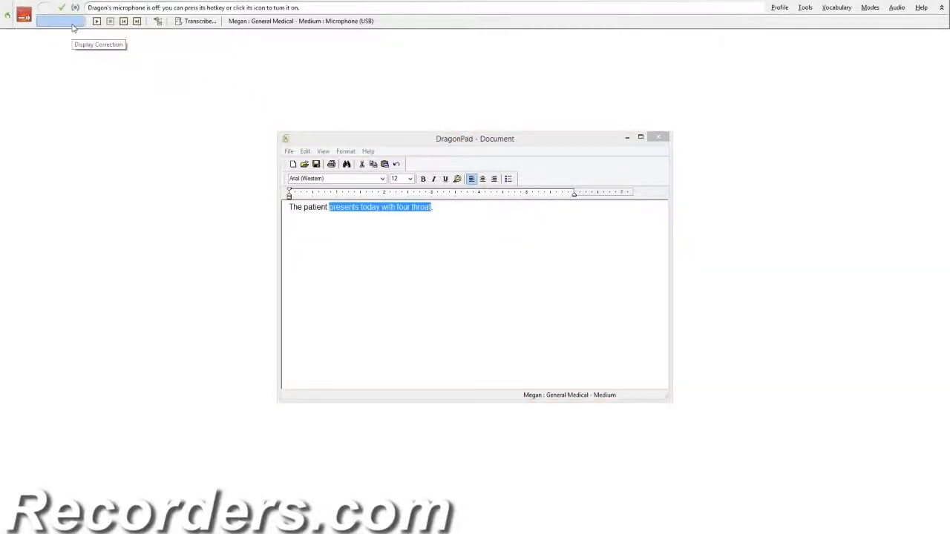
# Show the Correction Menu alternatives for the selected 'four throat' phrase
pyautogui.click(60, 20)
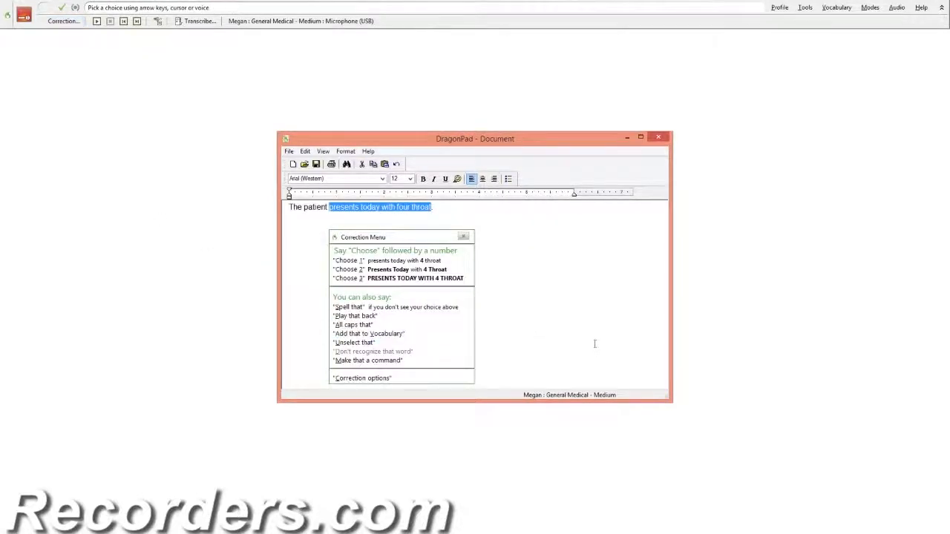
pyautogui.click(24, 13)
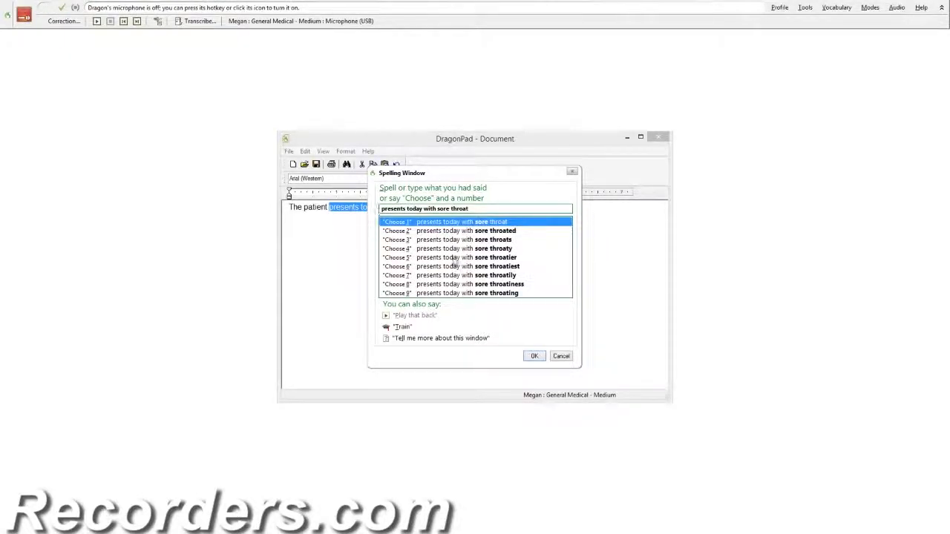
# Accept the correction so the sentence reads 'The patient presents today with sore throat'
pyautogui.click(534, 355)
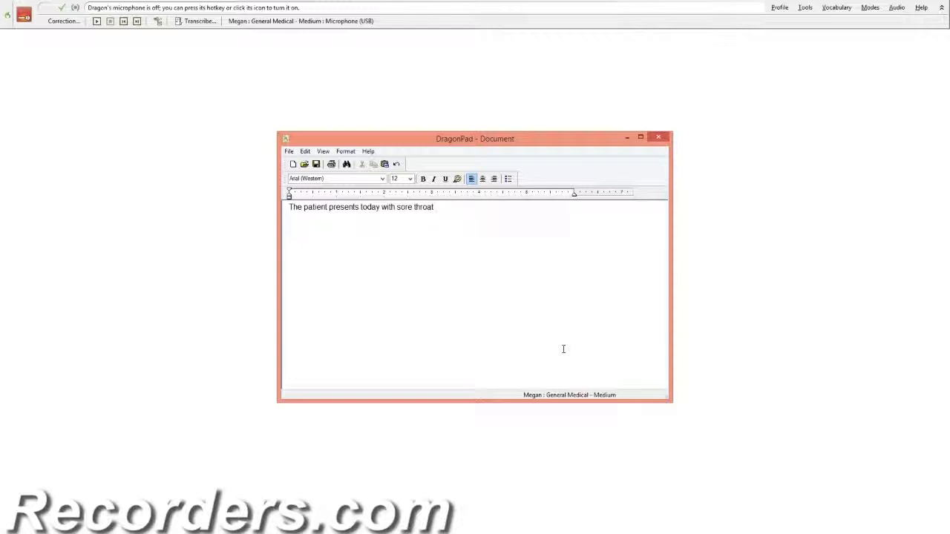
# Start a new line below the corrected sentence and turn the microphone on
pyautogui.write('.')
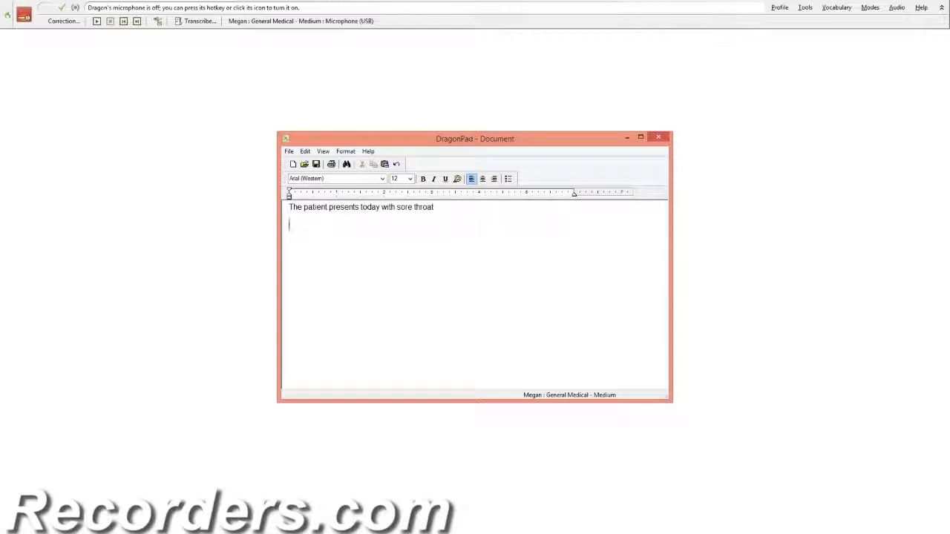
pyautogui.click(24, 14)
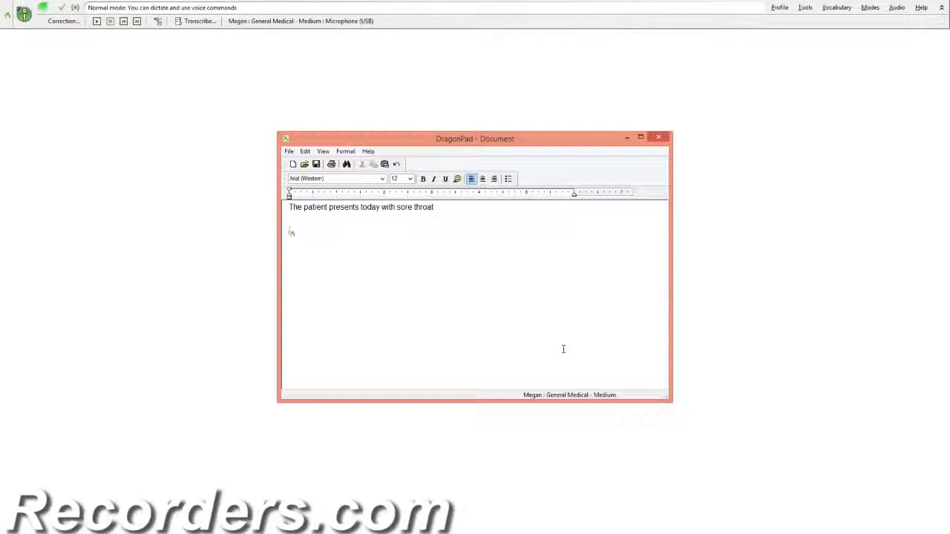
# Dictate 'The patient presents today with nasal congestion and sore throat' and select 'nasal' for correction
pyautogui.write('The patient presents today with nasal congestion and sore throat.')
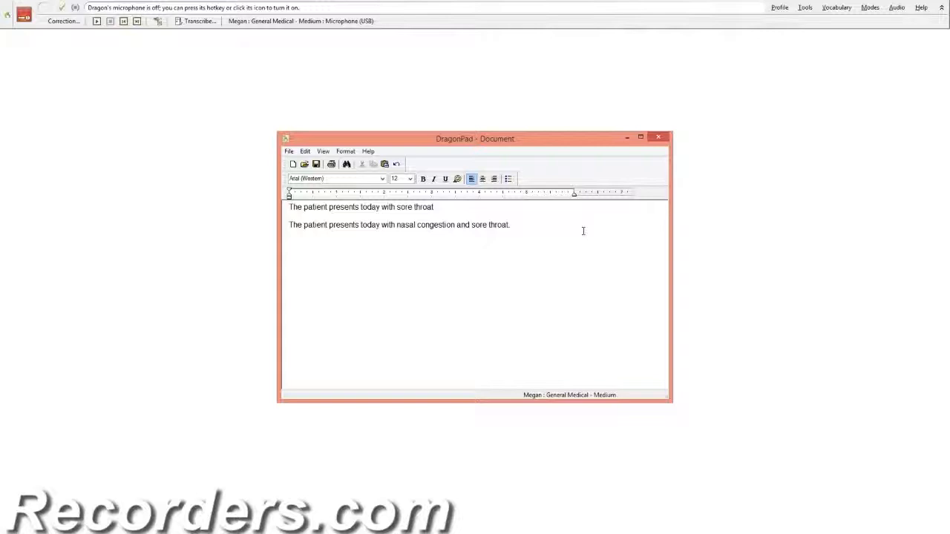
pyautogui.click(512, 225)
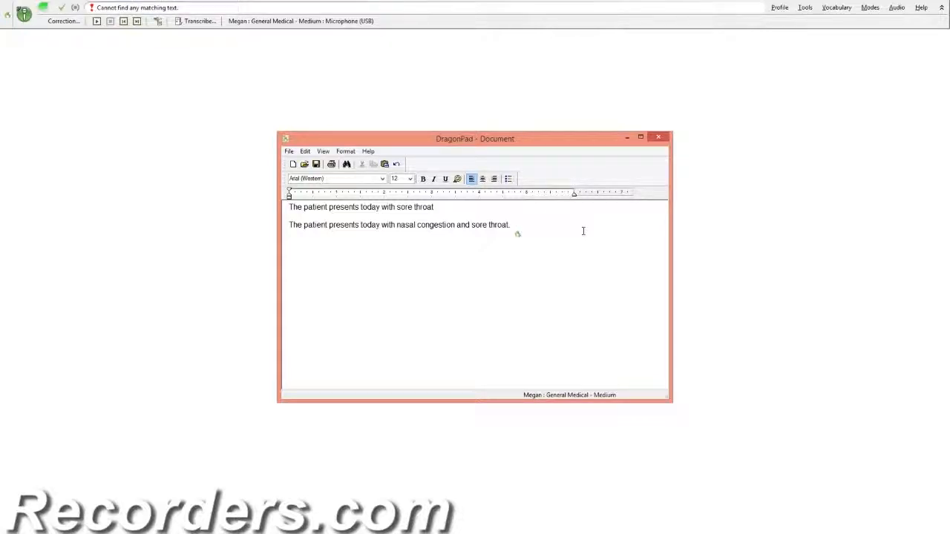
pyautogui.doubleClick(405, 224)
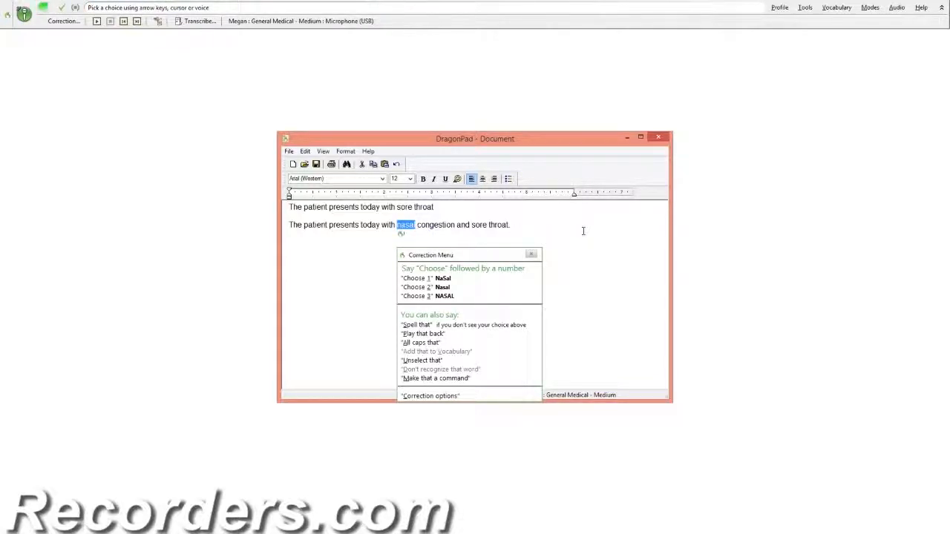